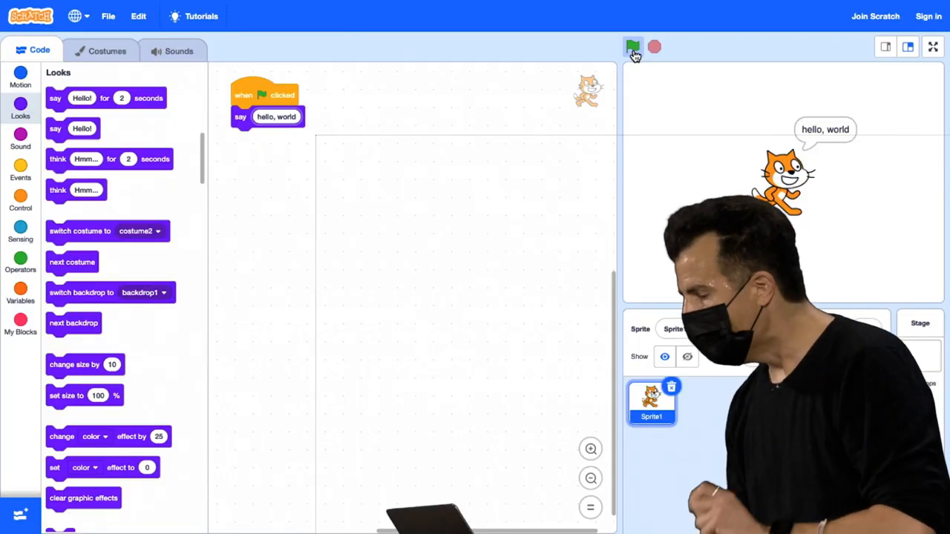
# - Switch the block palette to the Sensing category
pyautogui.click(20, 233)
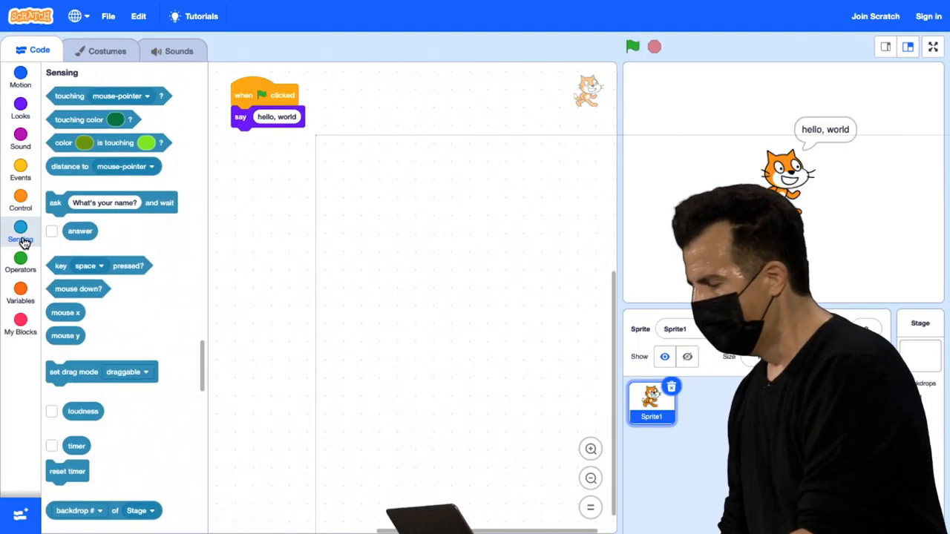